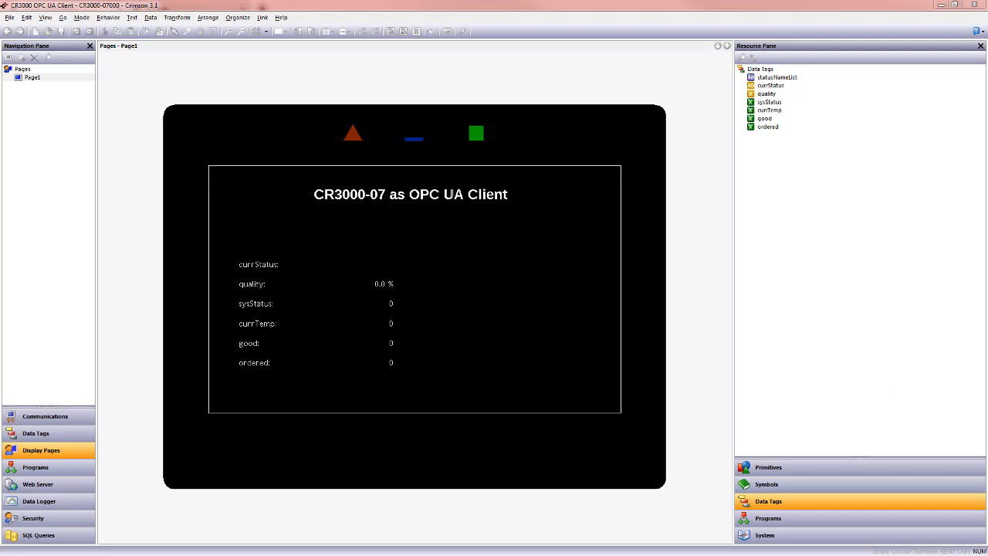
Step: Extend the page title with 'AND Server' so it reads OPC UA Client AND Server
{"action": "left_click", "coordinate": [410, 195]}
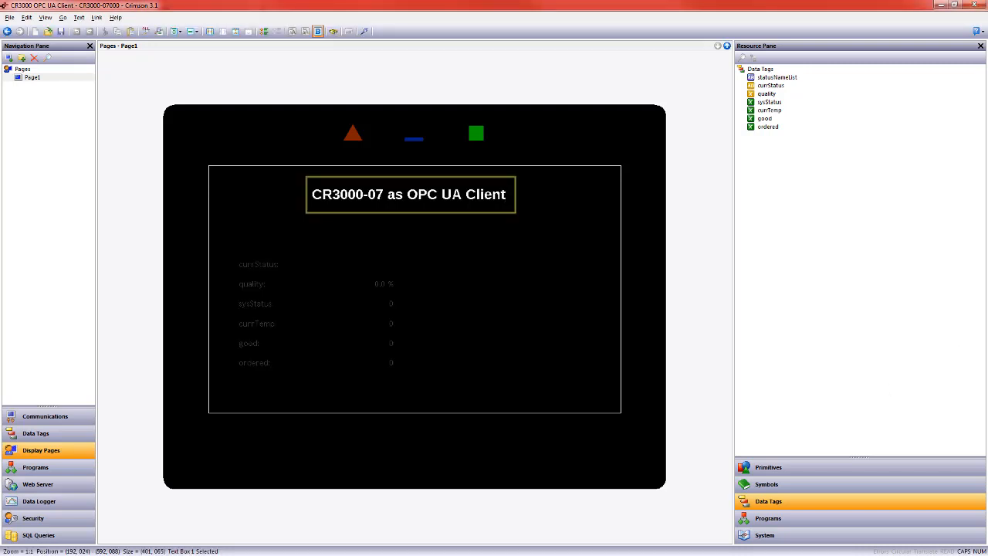
{"action": "type", "text": "AND Ser"}
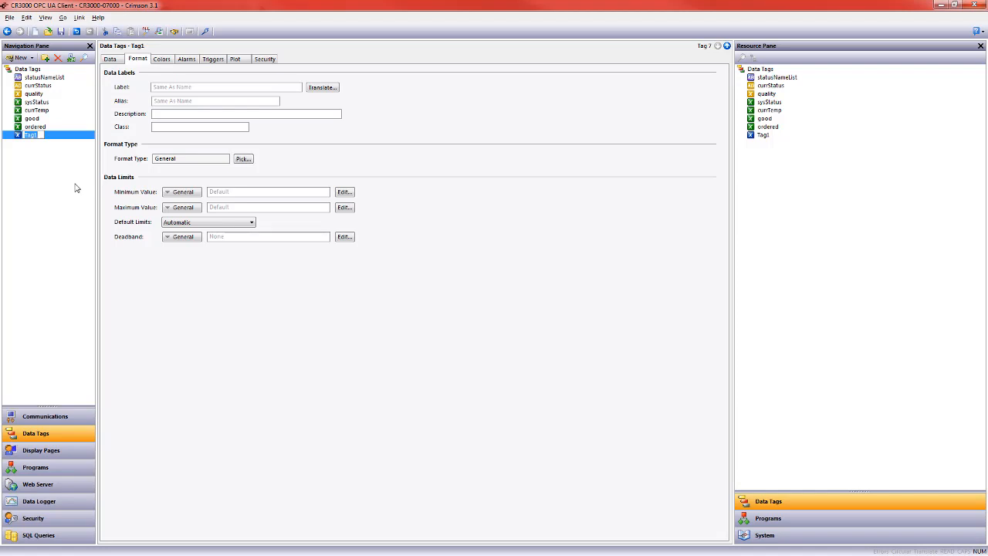
Step: Name the new tag dataEntry, place its data box on Page1, widen it and adjust its properties
{"action": "type", "text": "dataEntry"}
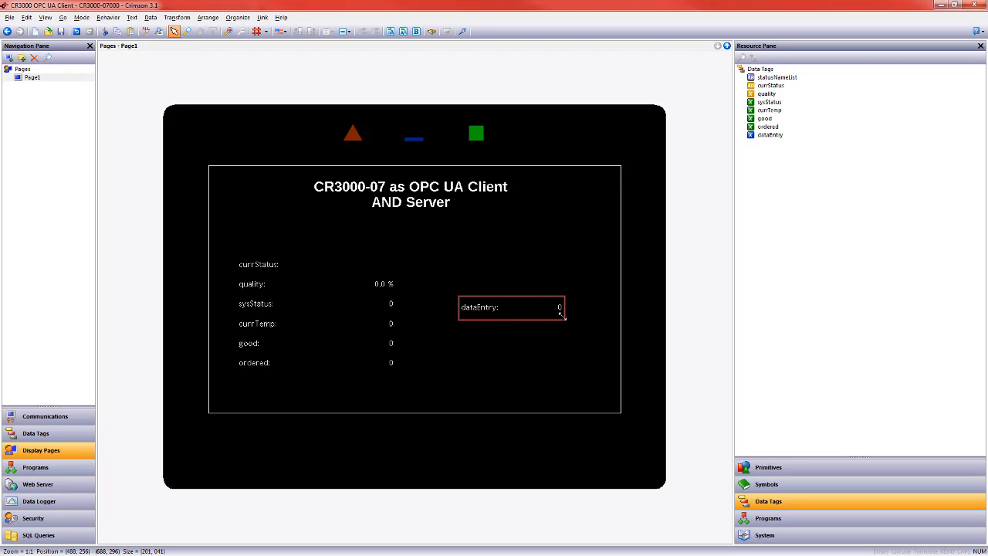
{"action": "left_click", "coordinate": [511, 307]}
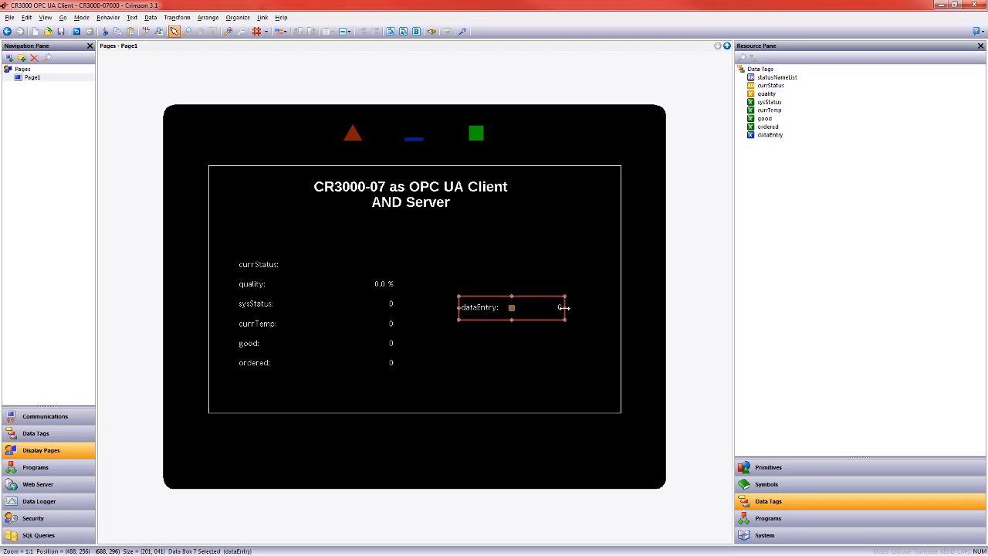
{"action": "left_click_drag", "start_coordinate": [565, 307], "coordinate": [573, 307]}
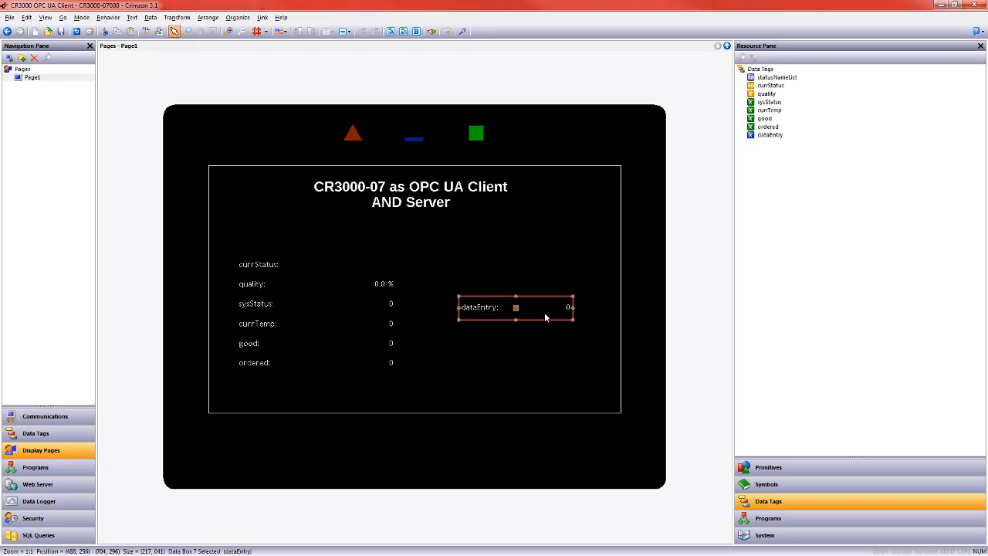
{"action": "right_click", "coordinate": [515, 307]}
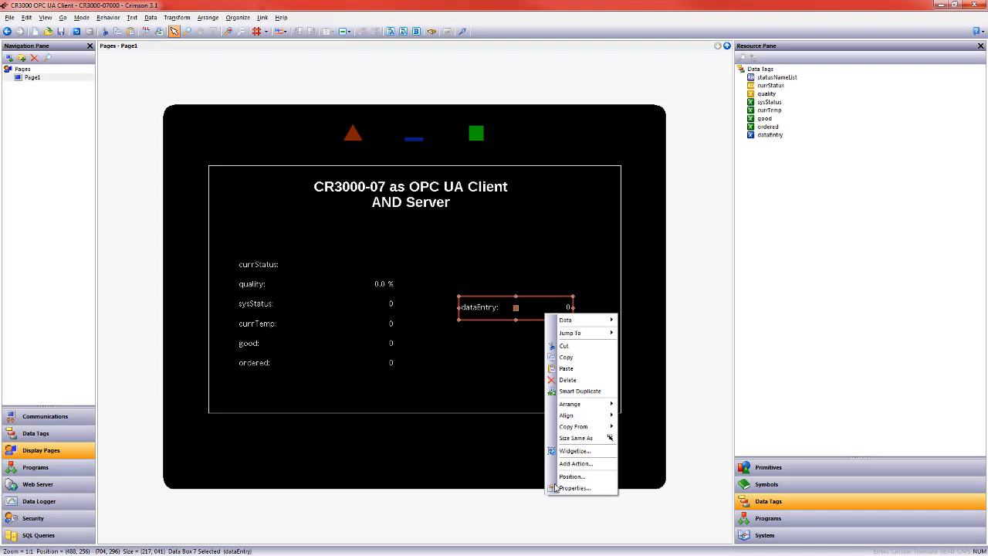
{"action": "left_click", "coordinate": [575, 487]}
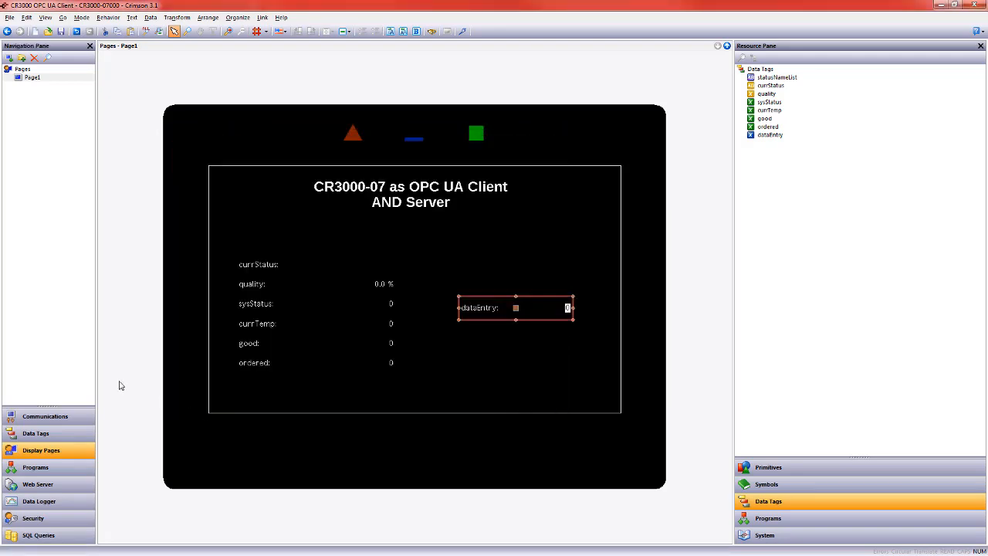
{"action": "left_click", "coordinate": [44, 417]}
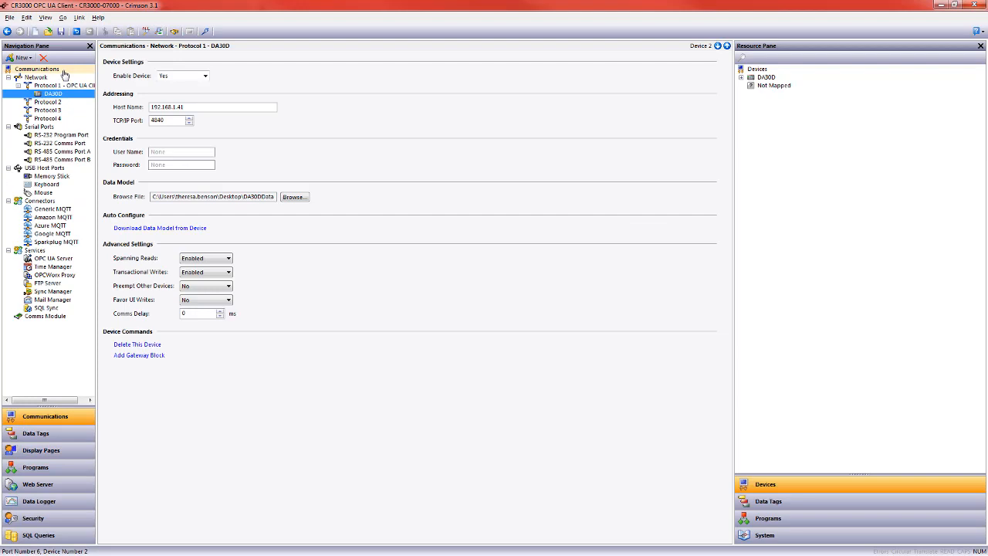
Step: Set Enable Server to Yes for the OPC UA Server service under Communications
{"action": "left_click", "coordinate": [47, 85]}
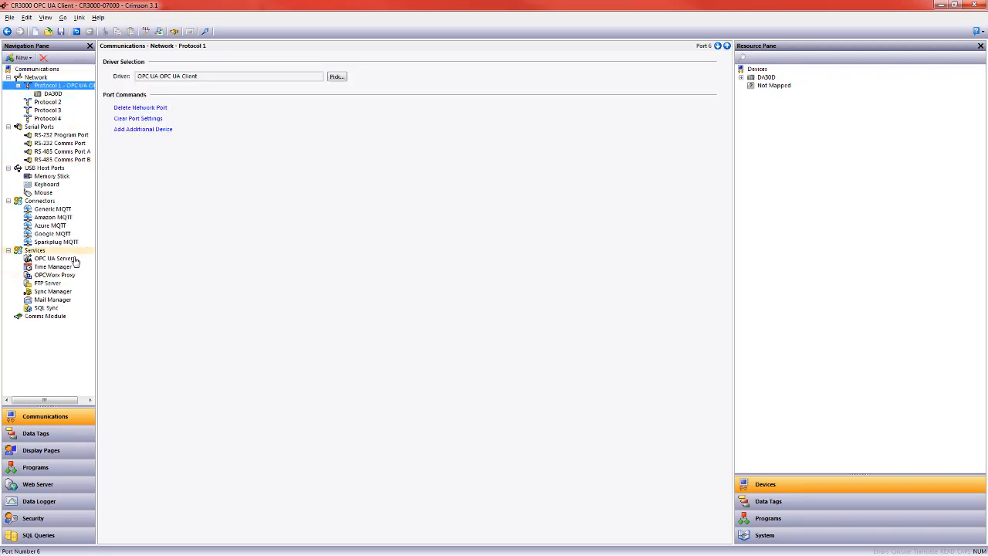
{"action": "left_click", "coordinate": [54, 258]}
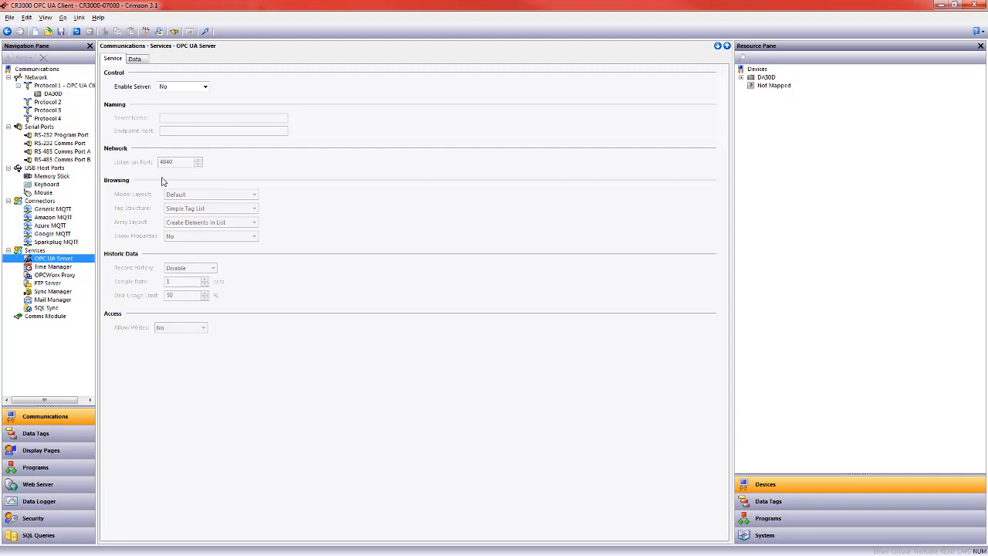
{"action": "left_click", "coordinate": [204, 86]}
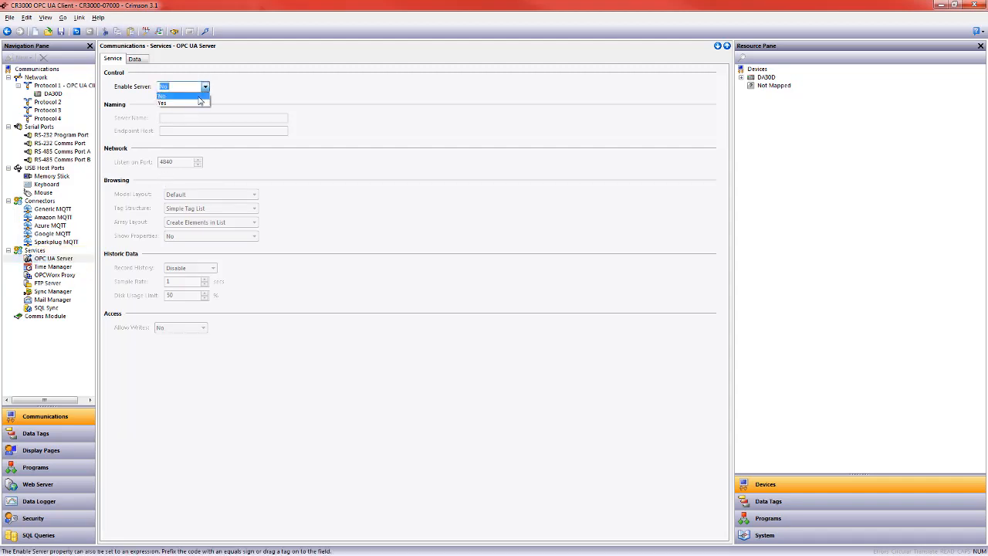
{"action": "left_click", "coordinate": [164, 102]}
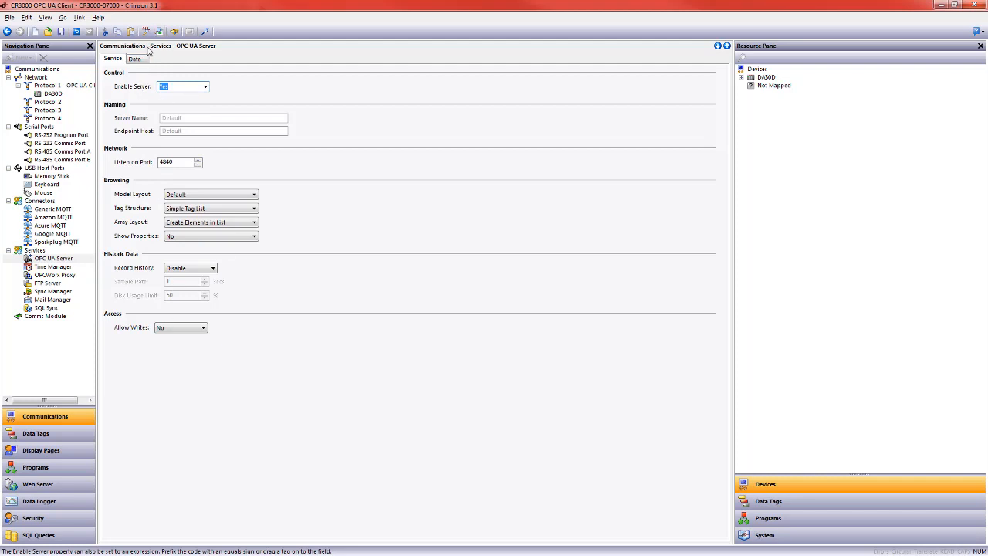
{"action": "left_click", "coordinate": [134, 58]}
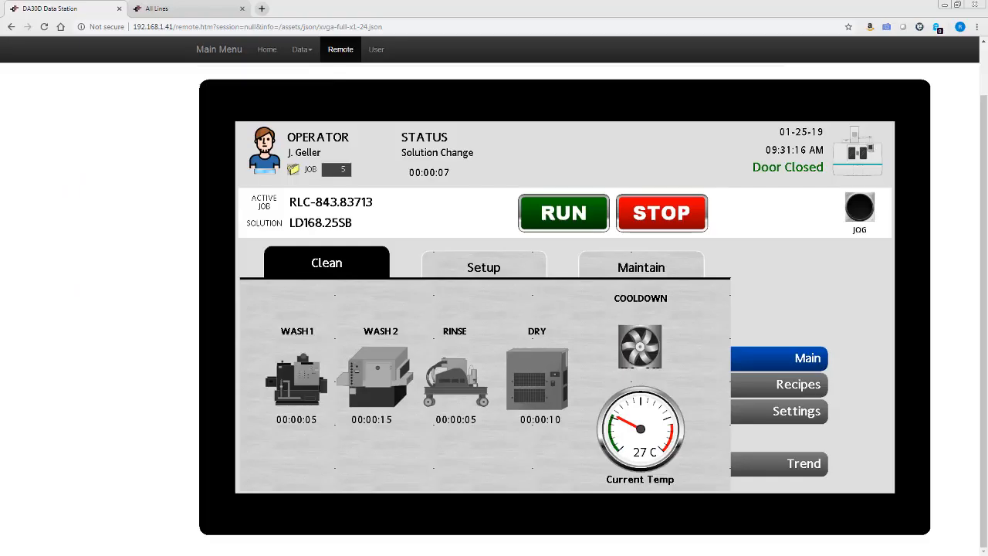
Step: View the CR3000 remote display in a new Chrome tab and enter 99 for dataEntry via the keypad
{"action": "left_click", "coordinate": [263, 9]}
{"action": "type", "text": "192.168.1.102"}
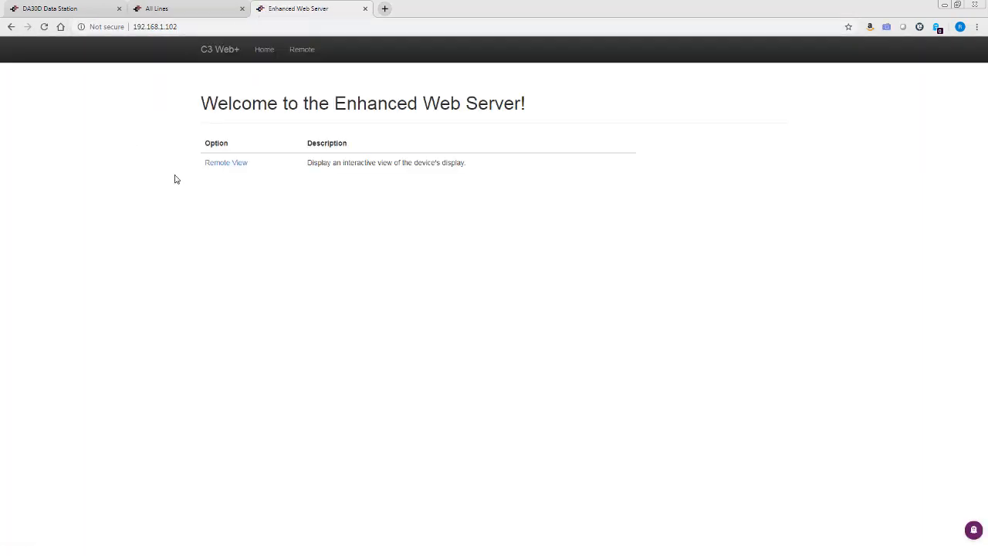
{"action": "left_click", "coordinate": [225, 162]}
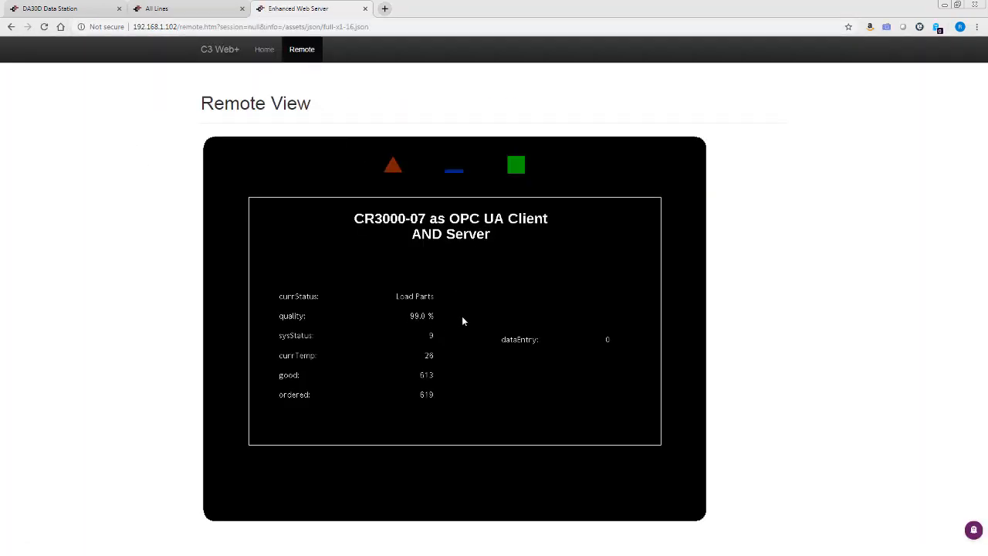
{"action": "left_click", "coordinate": [608, 340]}
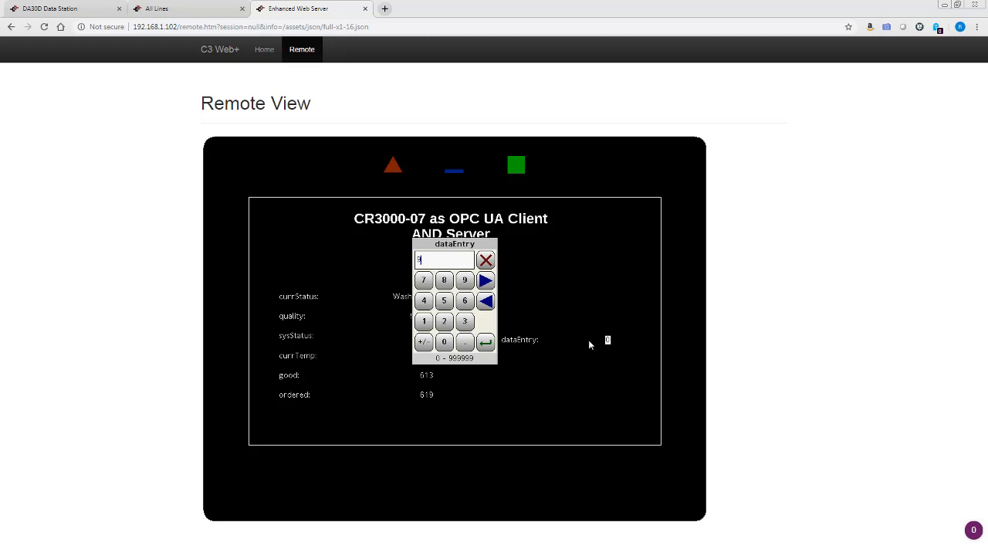
{"action": "left_click", "coordinate": [485, 341]}
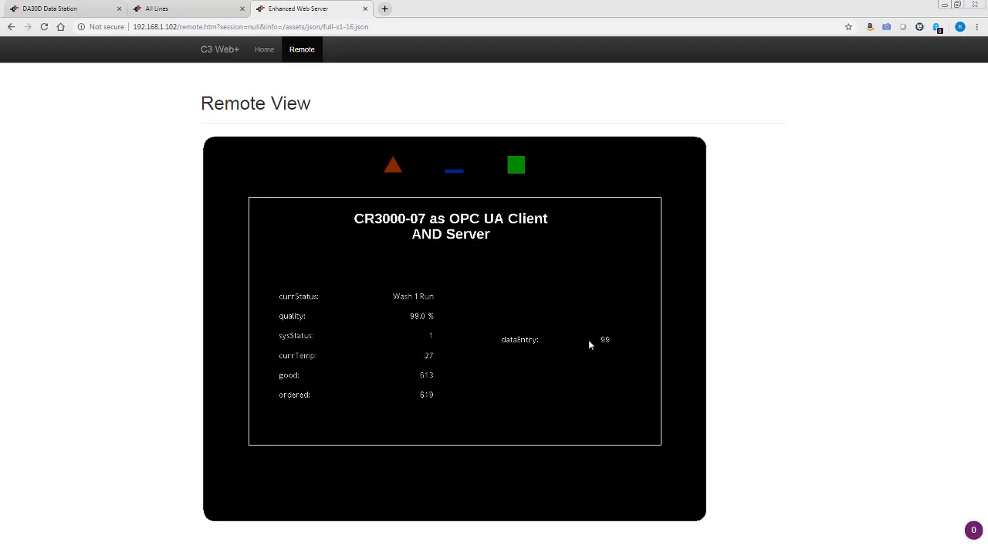
{"action": "mouse_move", "coordinate": [562, 320]}
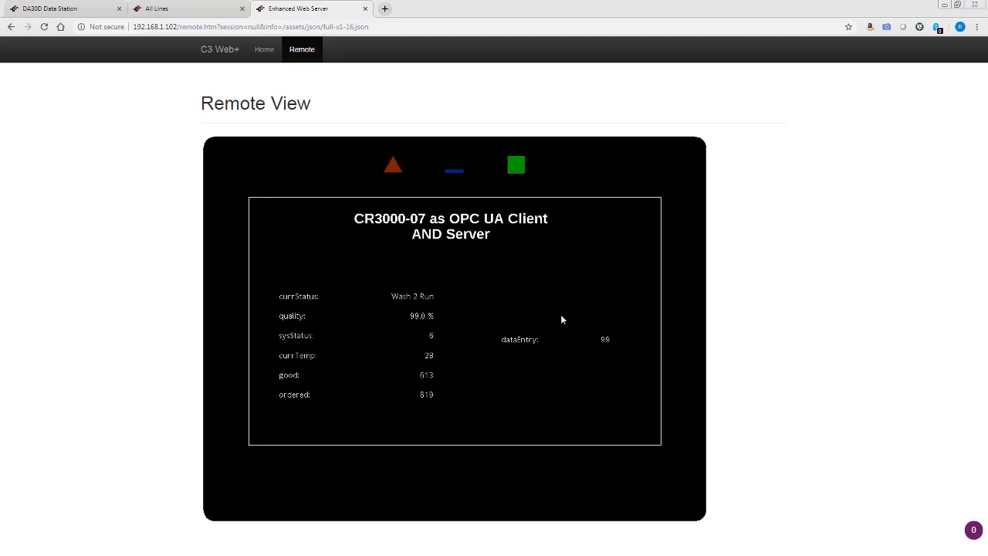
{"action": "mouse_move", "coordinate": [281, 210]}
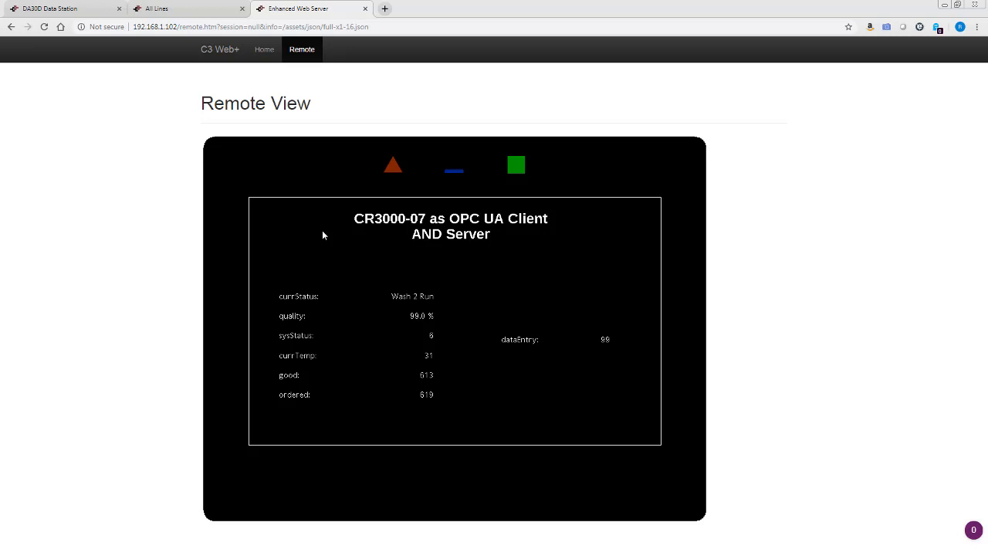
{"action": "mouse_move", "coordinate": [314, 274]}
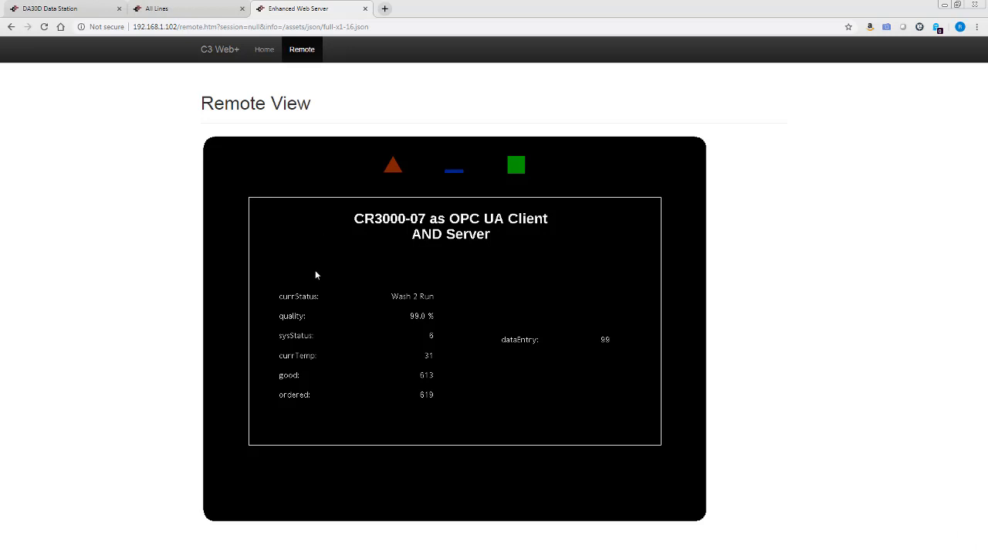
{"action": "mouse_move", "coordinate": [446, 410]}
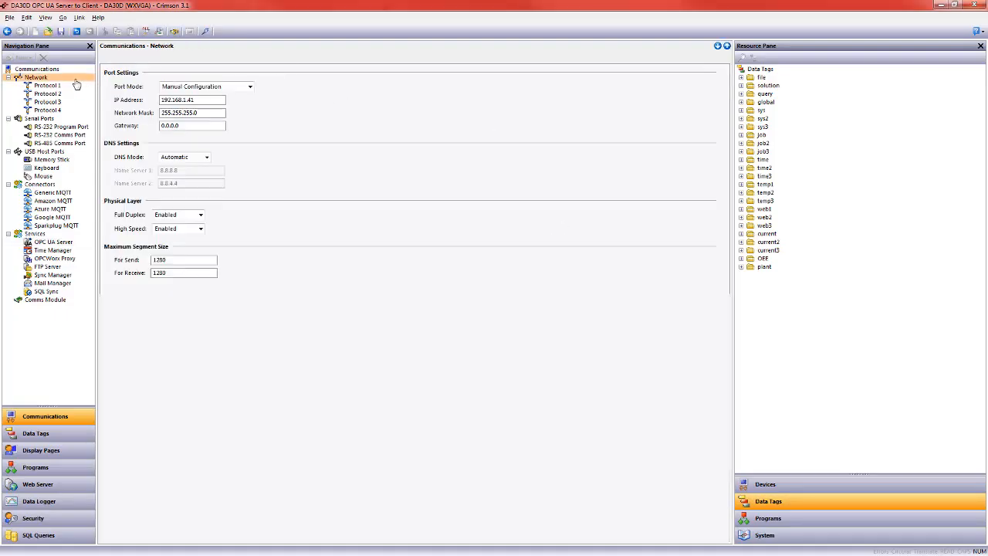
Step: Assign the Red Lion OPC UA Client driver to Protocol 1 and start renaming its new device DEV1
{"action": "left_click", "coordinate": [47, 85]}
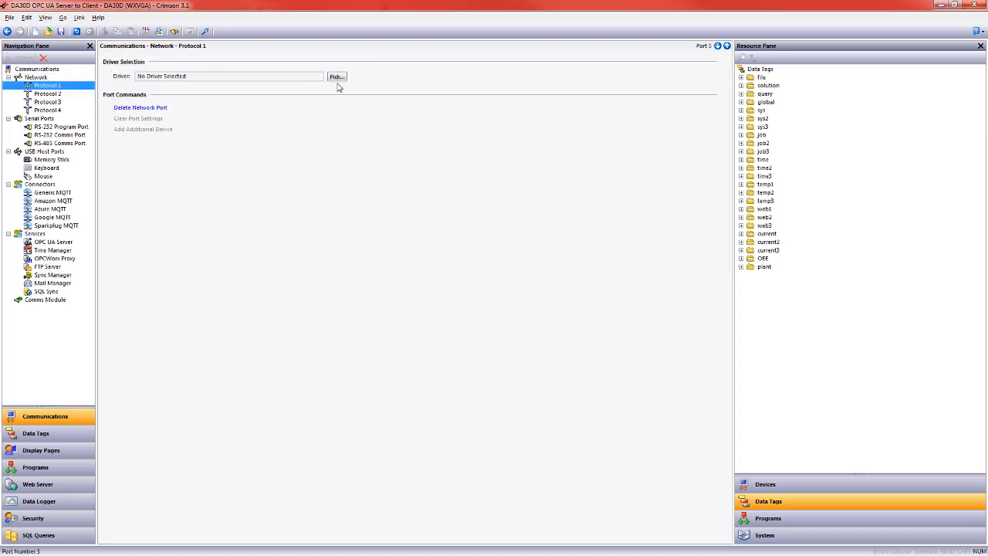
{"action": "left_click", "coordinate": [337, 76]}
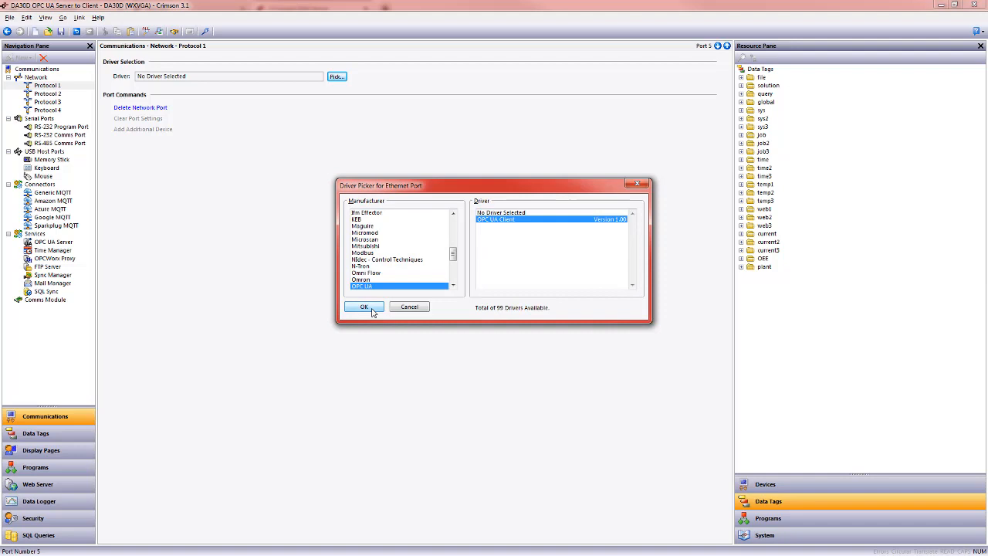
{"action": "left_click", "coordinate": [364, 305]}
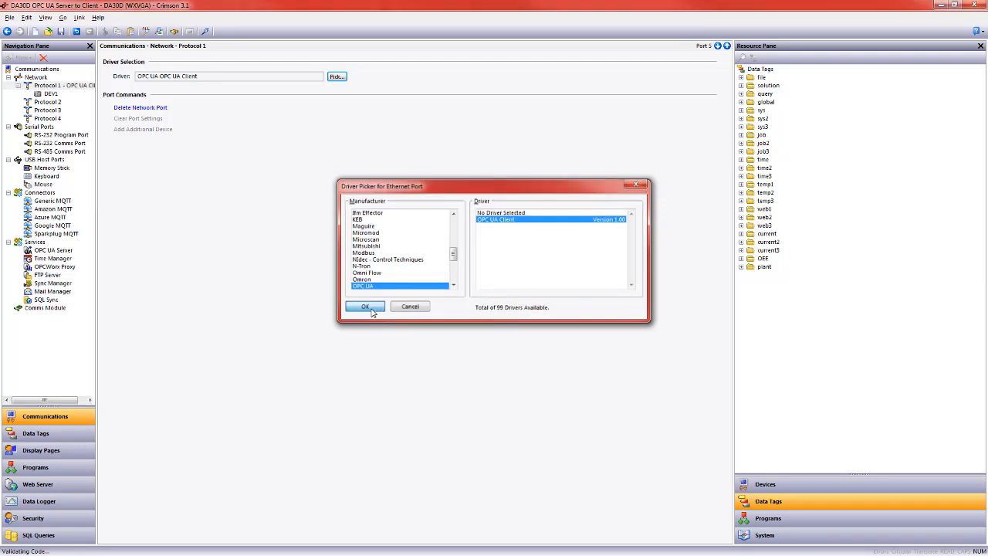
{"action": "left_click", "coordinate": [364, 305]}
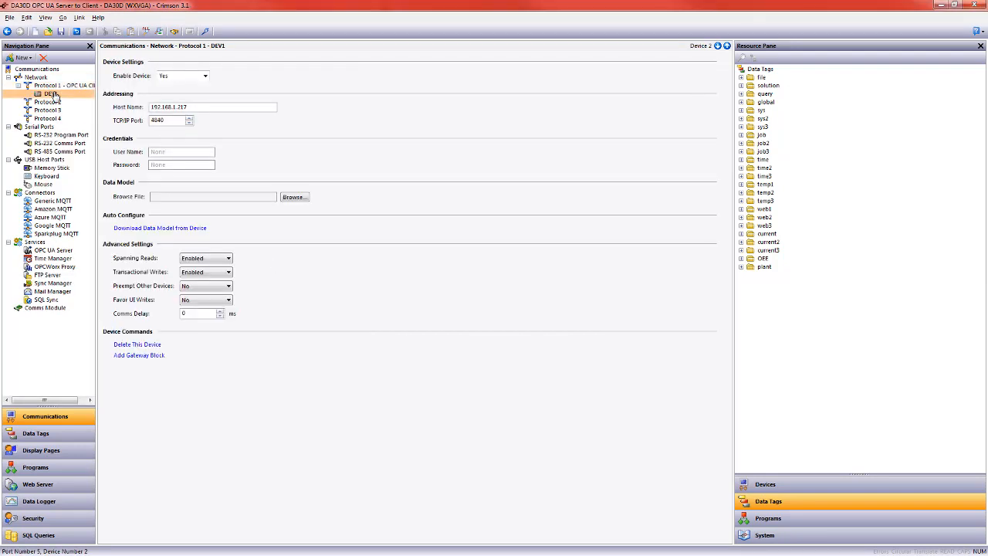
{"action": "double_click", "coordinate": [48, 94]}
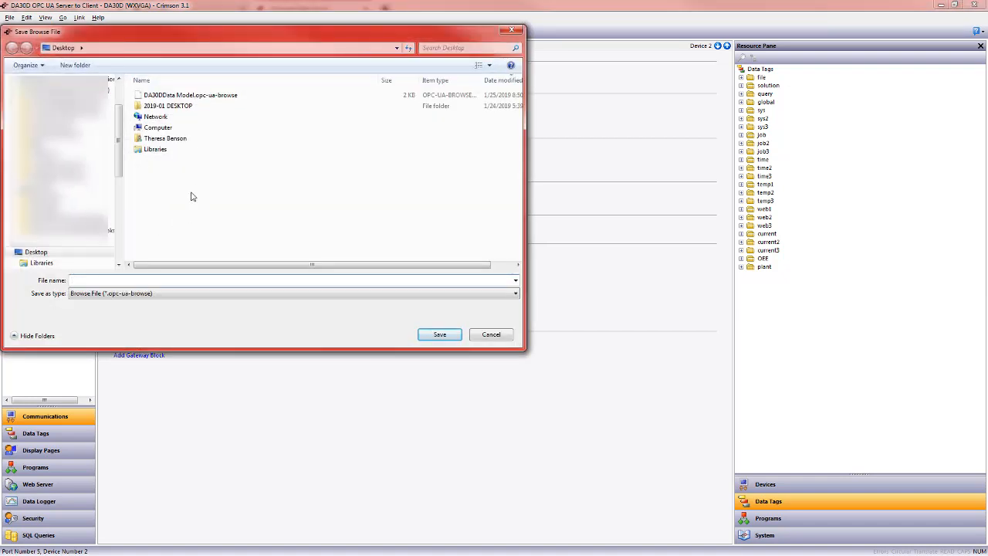
Step: Save a CR3000 data model browse file to the Desktop and download the data model from the device
{"action": "type", "text": "CR3000 DATA MODE"}
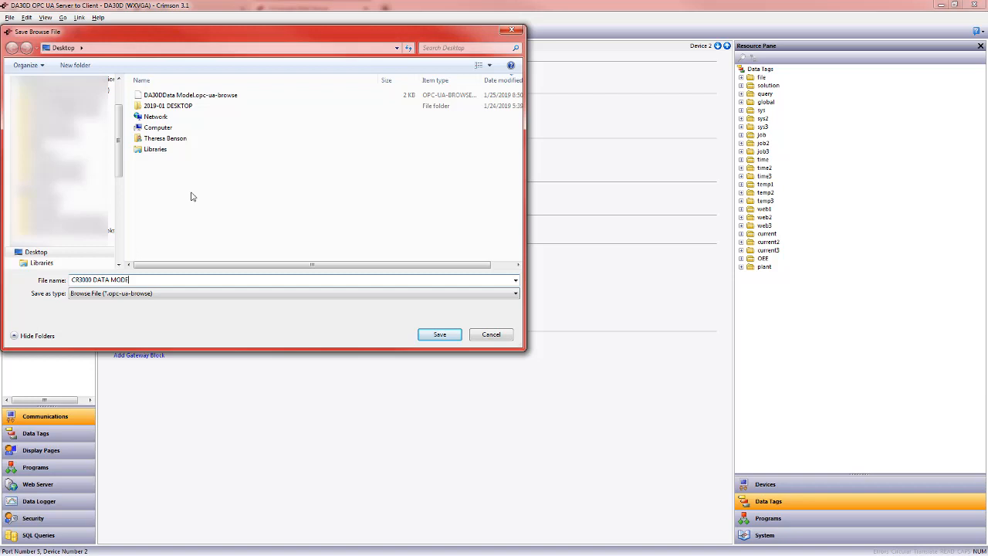
{"action": "left_click", "coordinate": [438, 334]}
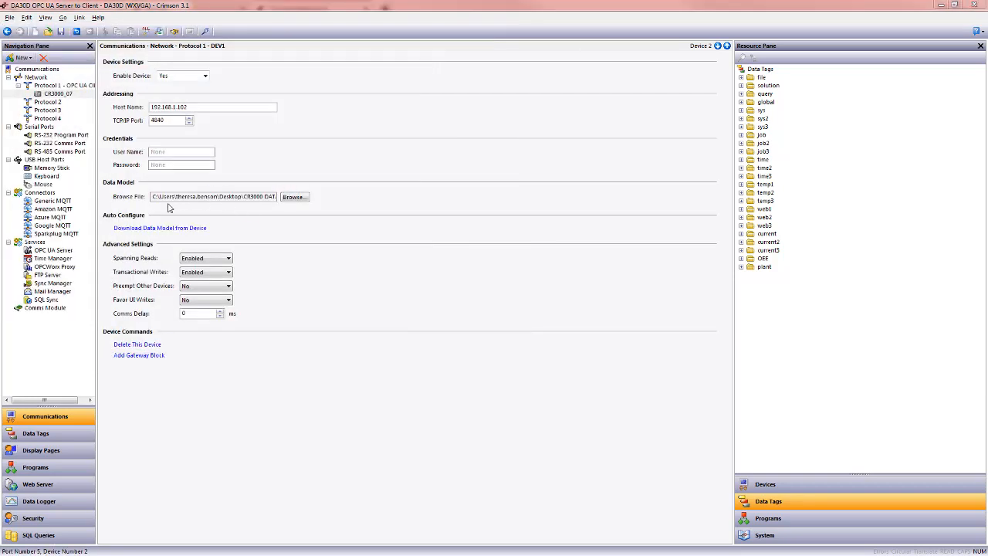
{"action": "left_click", "coordinate": [160, 229]}
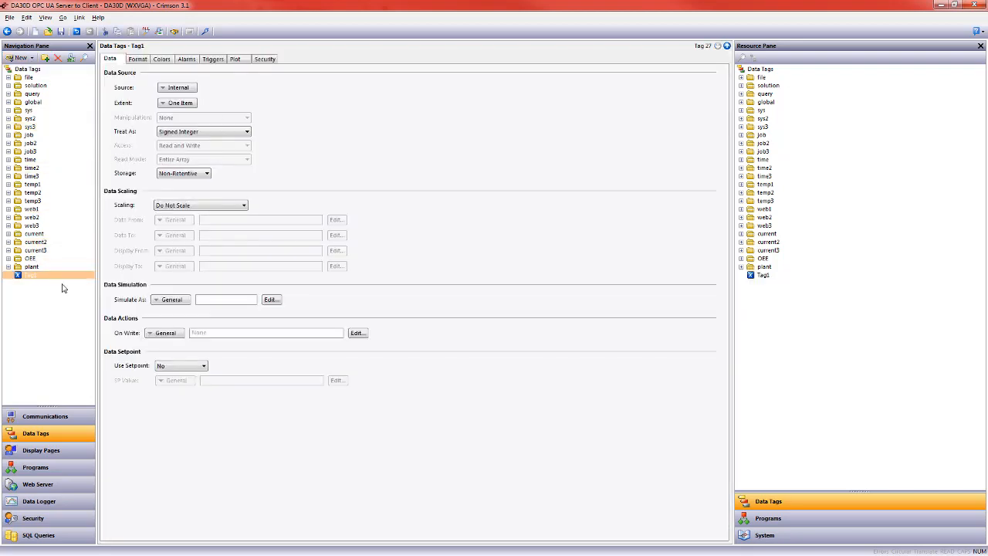
Step: Name the tag fromCR3000 and source it from the CR3000 server's V1 > Tags > dataEntry node
{"action": "left_click", "coordinate": [31, 274]}
{"action": "type", "text": "fromCR3000"}
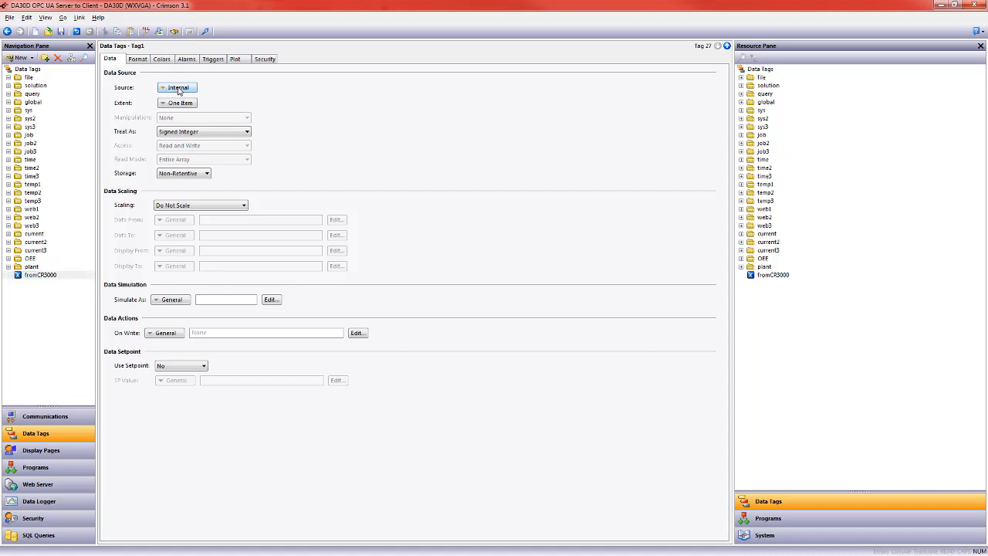
{"action": "left_click", "coordinate": [176, 86]}
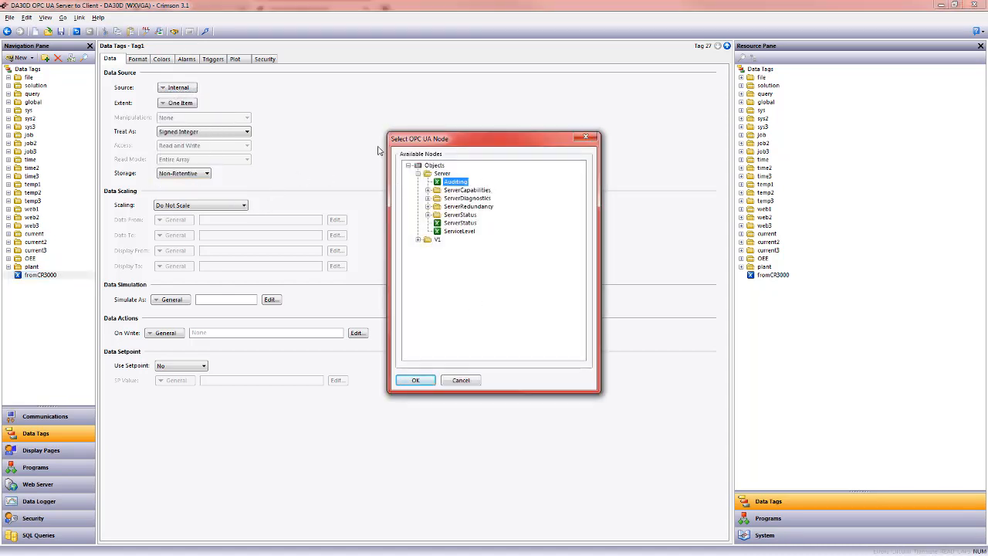
{"action": "left_click", "coordinate": [417, 239]}
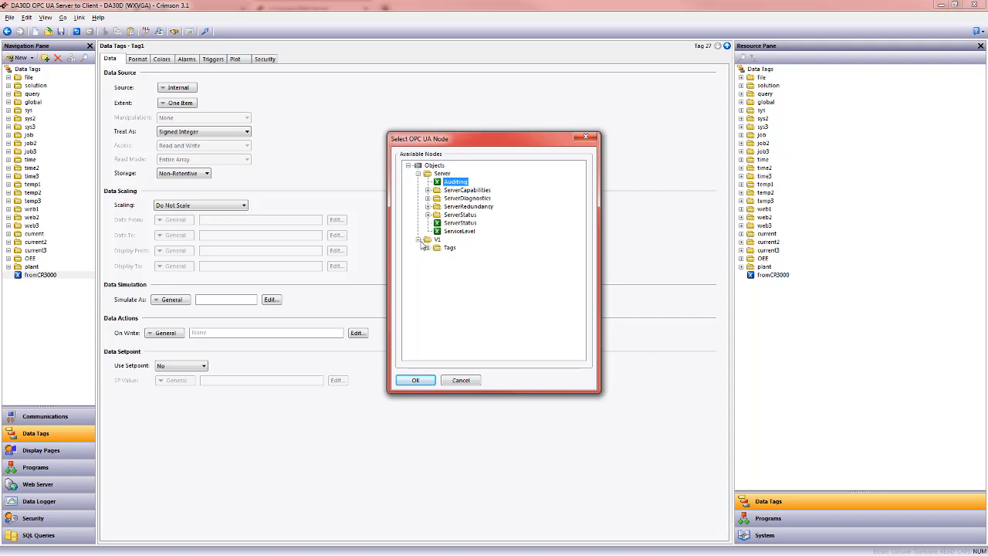
{"action": "left_click", "coordinate": [415, 379]}
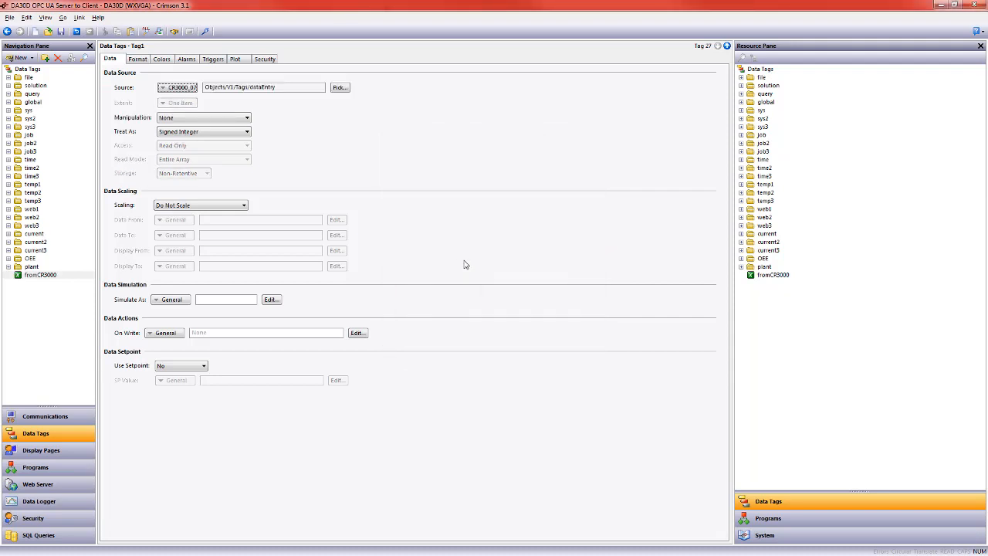
{"action": "mouse_move", "coordinate": [80, 456]}
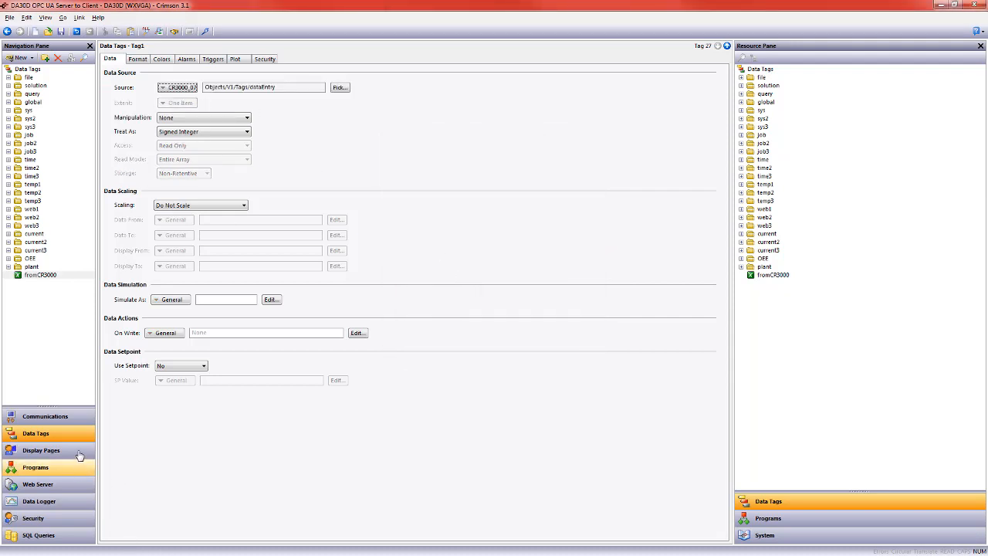
Step: Place a fromCR3000 data box on the clean.main page beside the STATUS area
{"action": "left_click", "coordinate": [40, 451]}
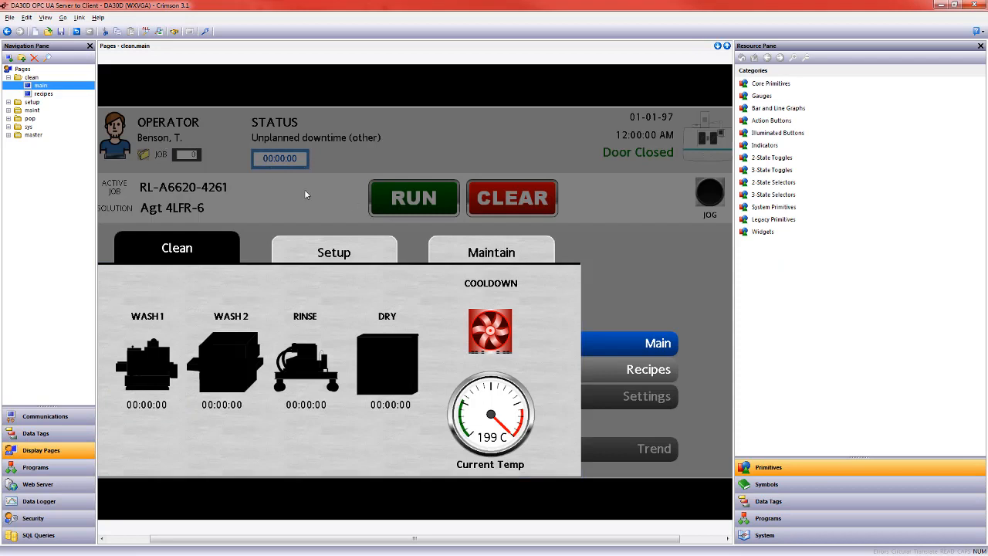
{"action": "mouse_move", "coordinate": [80, 116]}
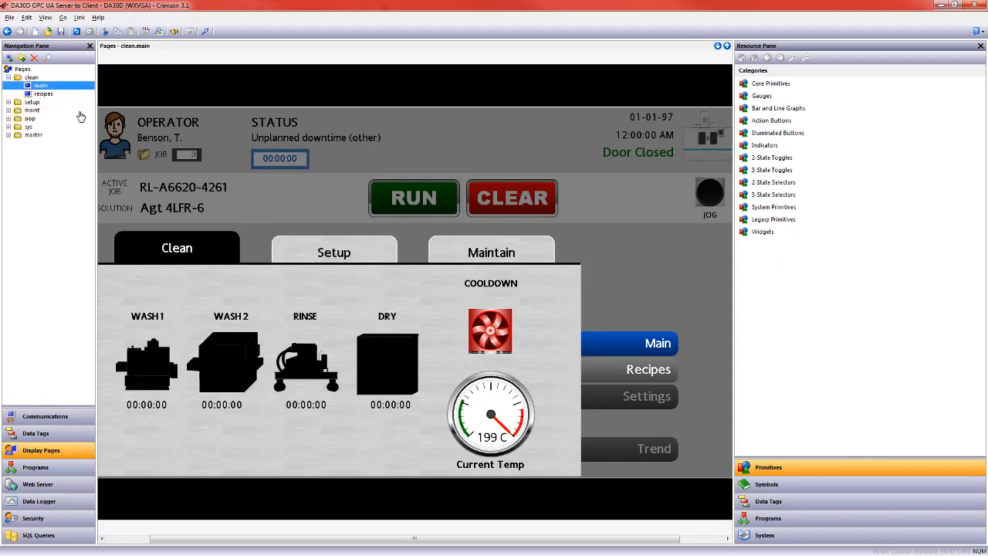
{"action": "mouse_move", "coordinate": [831, 449]}
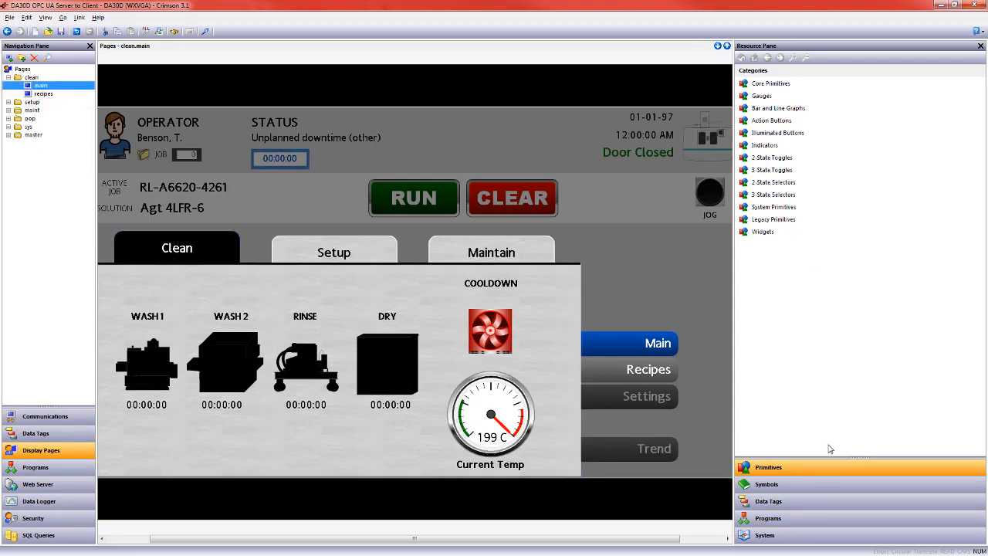
{"action": "left_click", "coordinate": [768, 500]}
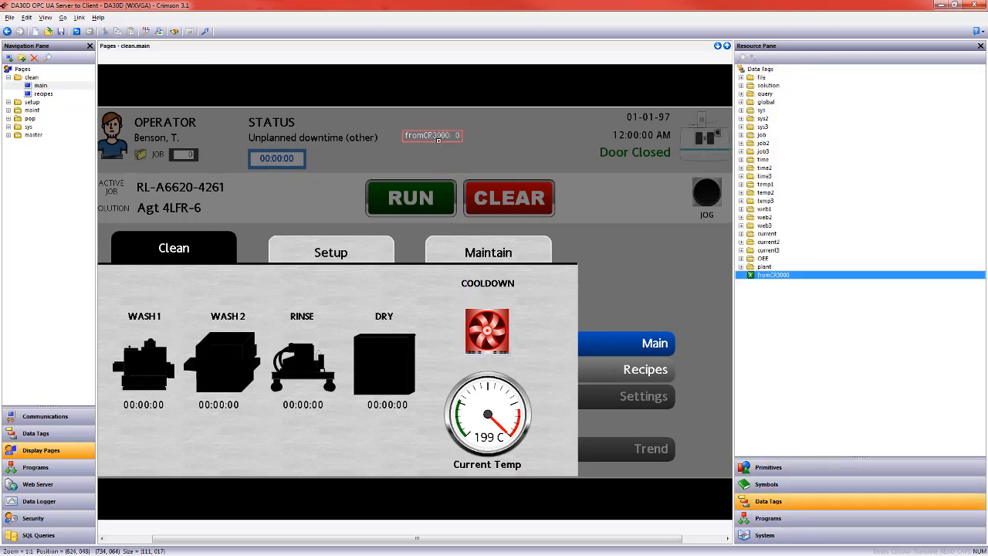
{"action": "left_click", "coordinate": [432, 136]}
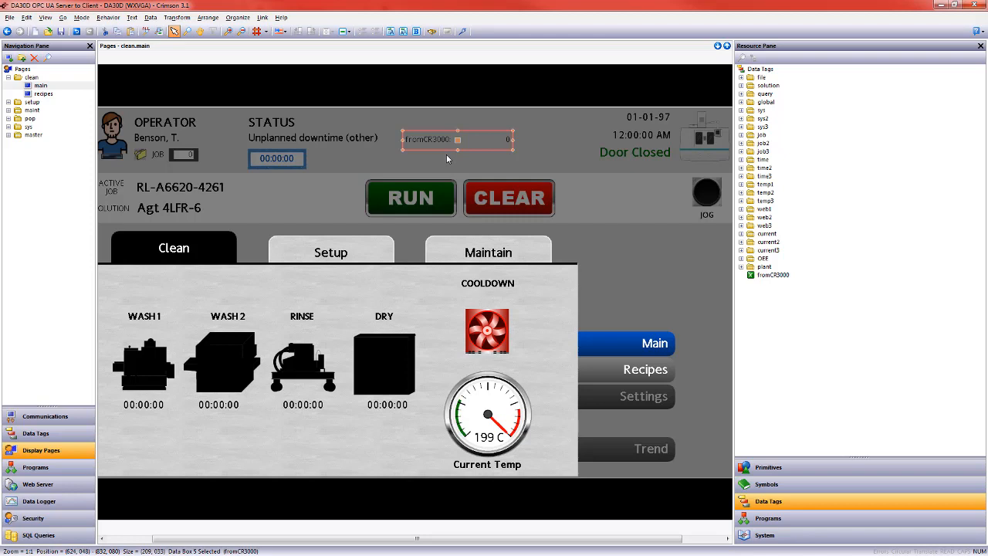
{"action": "left_click", "coordinate": [463, 31]}
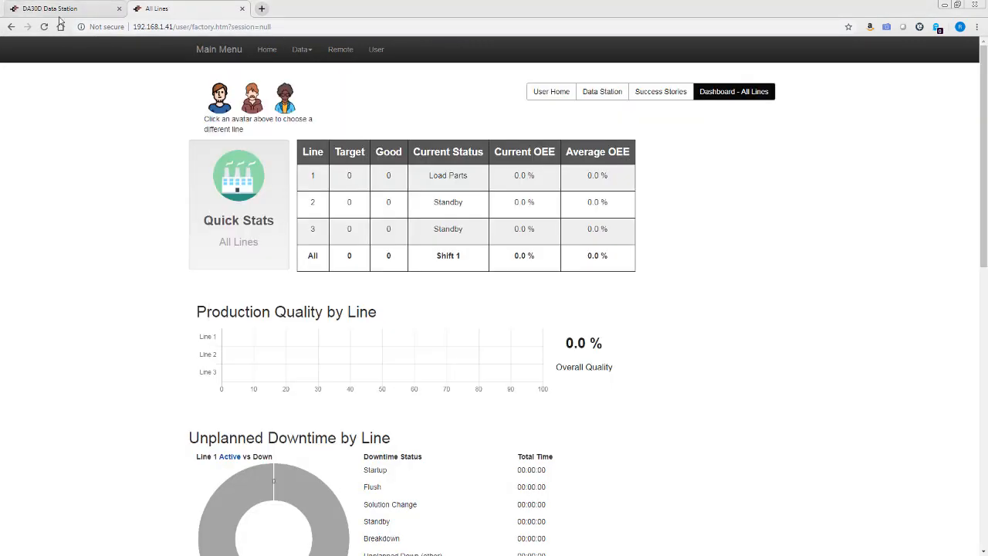
Step: Show the DA30D remote display to confirm fromCR3000 reads 942 like the CR3000's dataEntry
{"action": "left_click", "coordinate": [340, 48]}
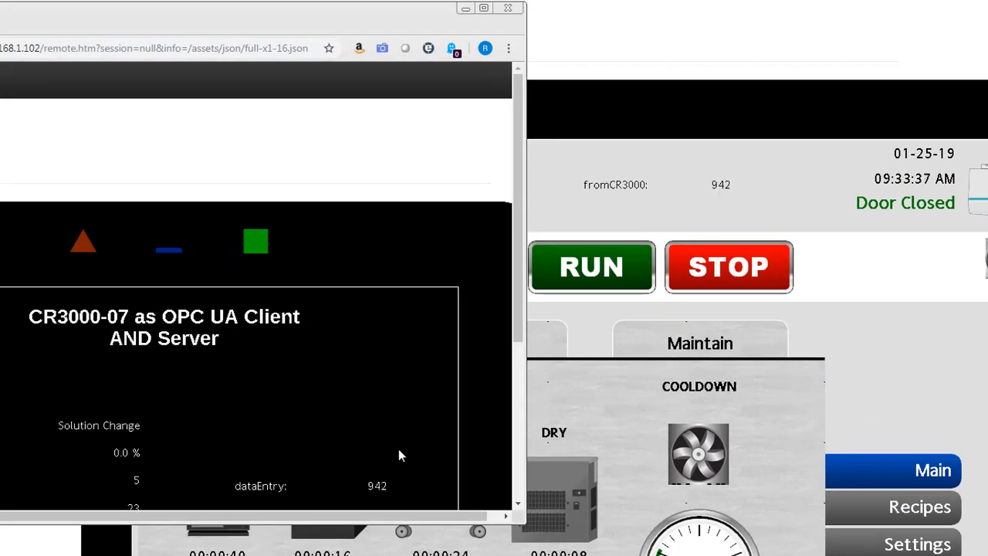
{"action": "mouse_move", "coordinate": [423, 133]}
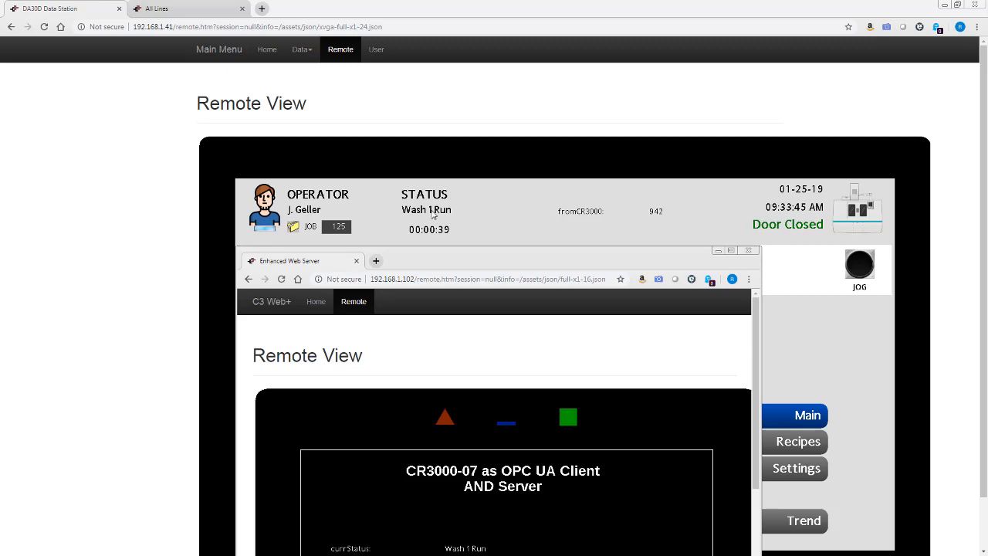
{"action": "mouse_move", "coordinate": [508, 258]}
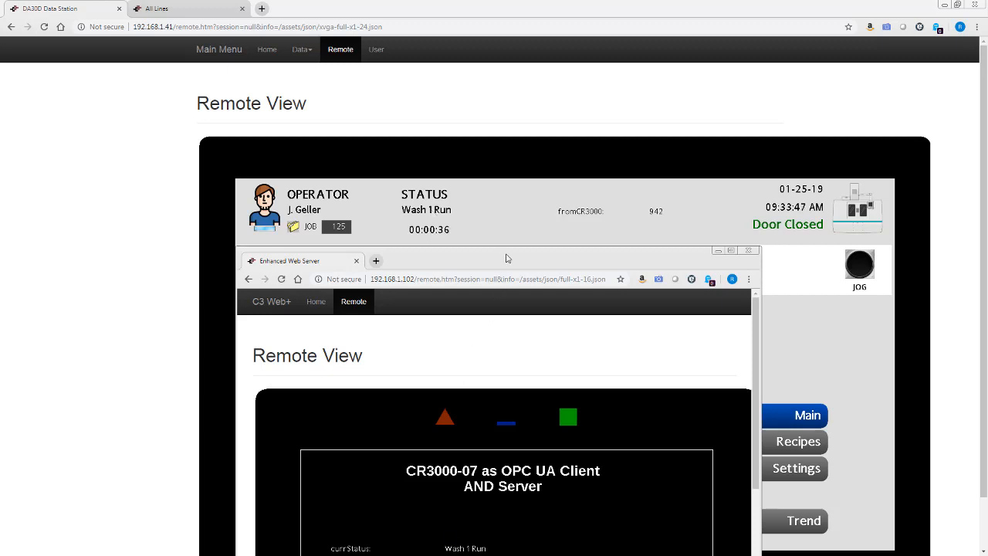